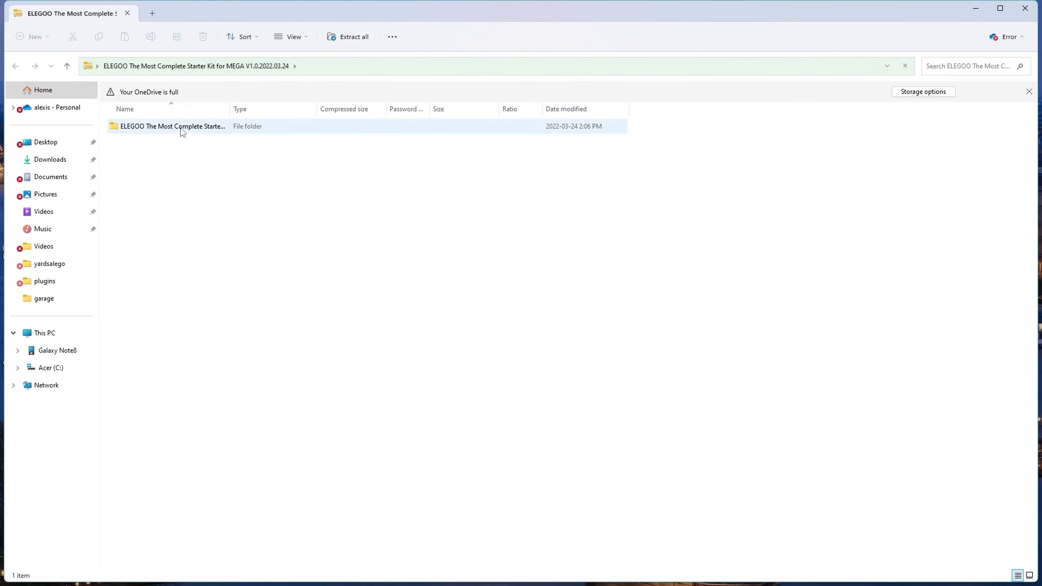
- Navigate through the ELEGOO kit's starter kit, English and code folders toward Lesson 9 Servo
double_click(172, 127)
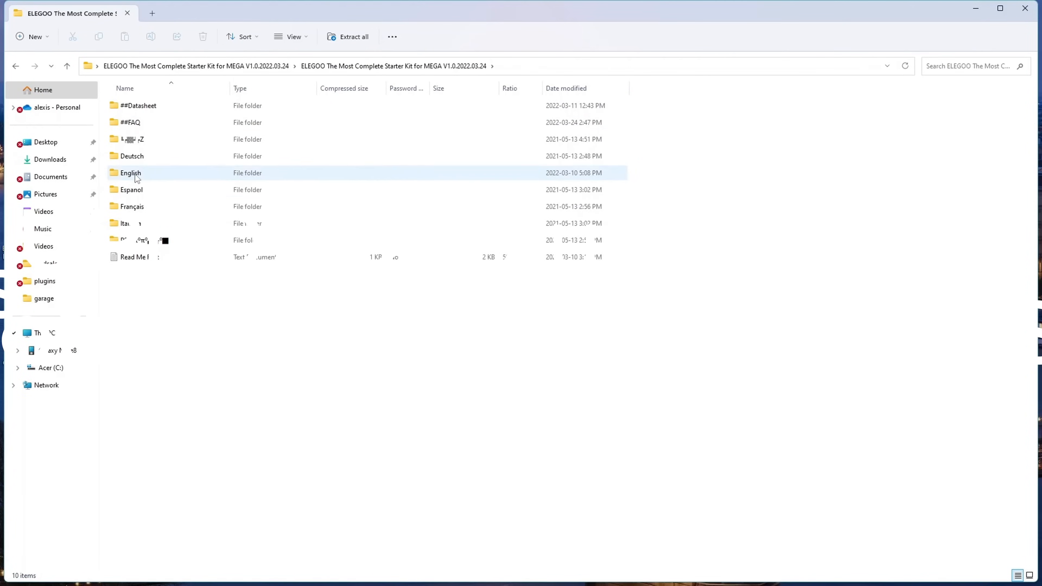
double_click(131, 172)
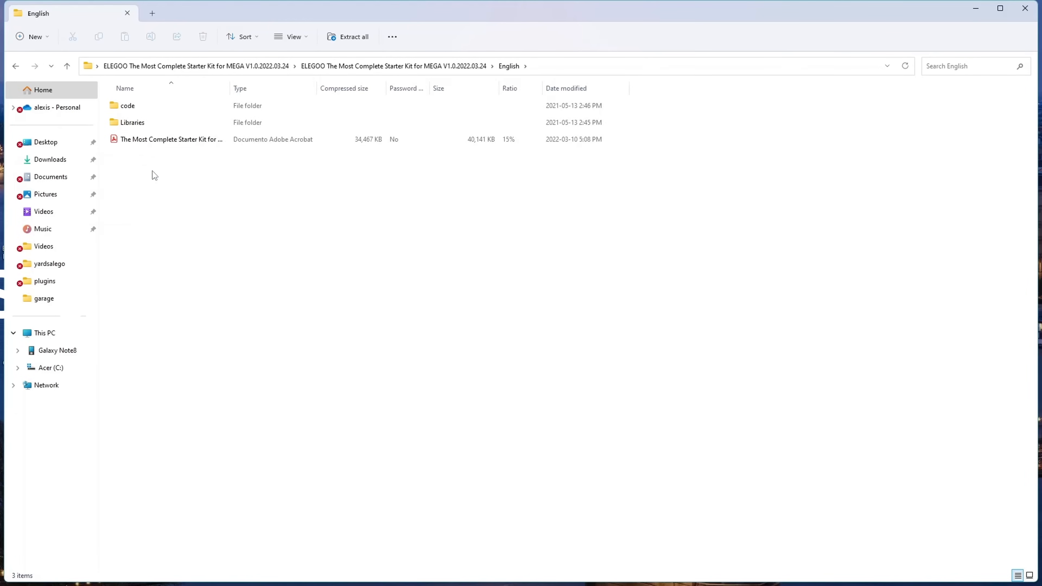
double_click(127, 105)
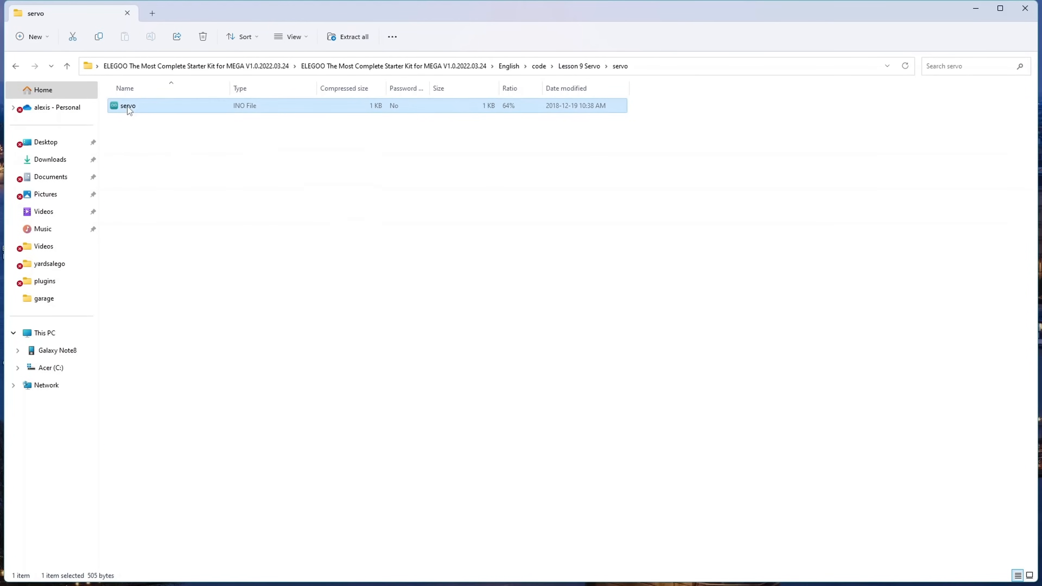
- Open the servo.ino sketch in Arduino IDE and show the Select Board dropdown
left_click(209, 573)
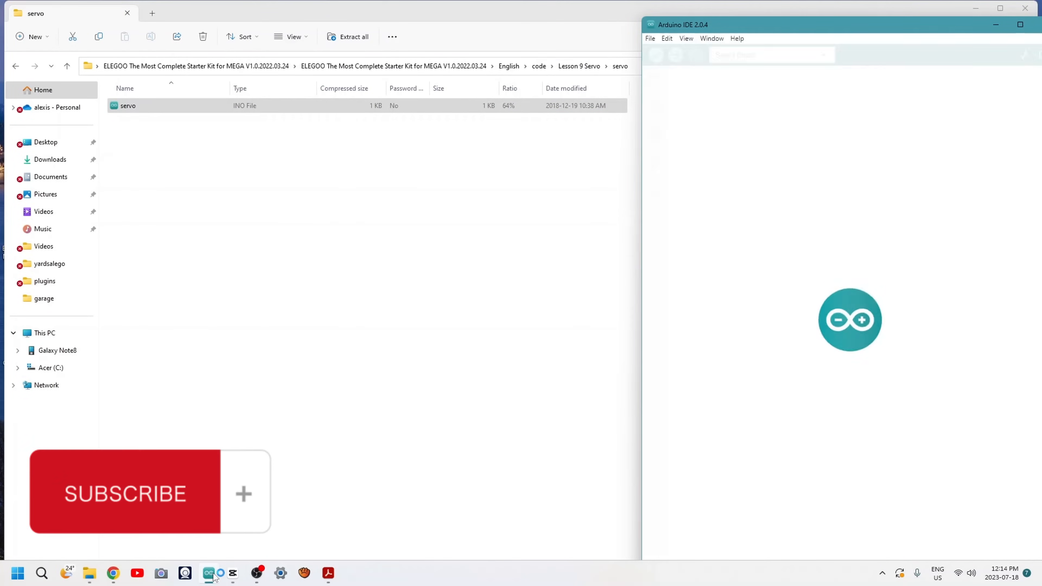
left_click(209, 573)
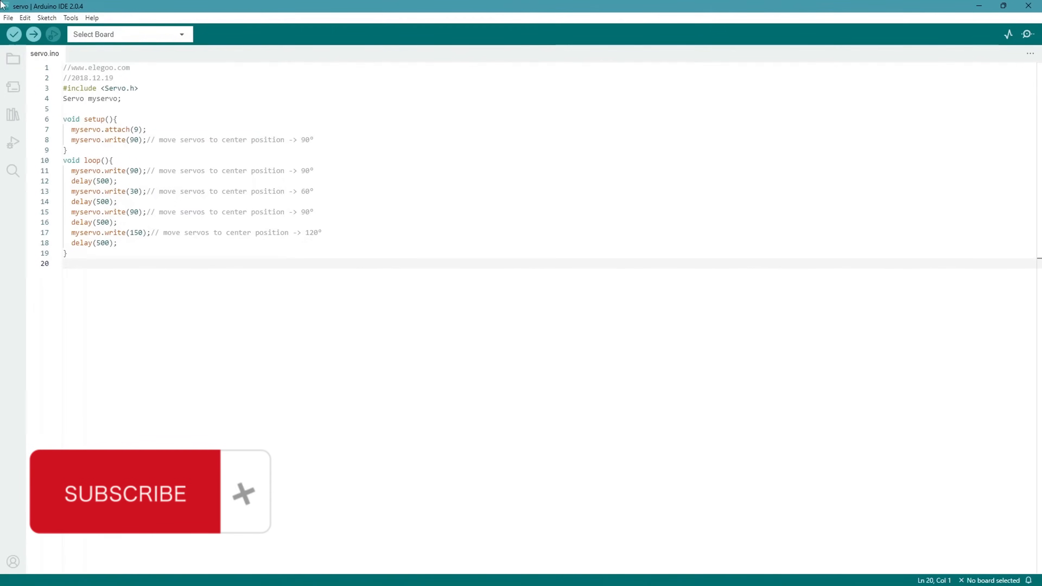
left_click(129, 34)
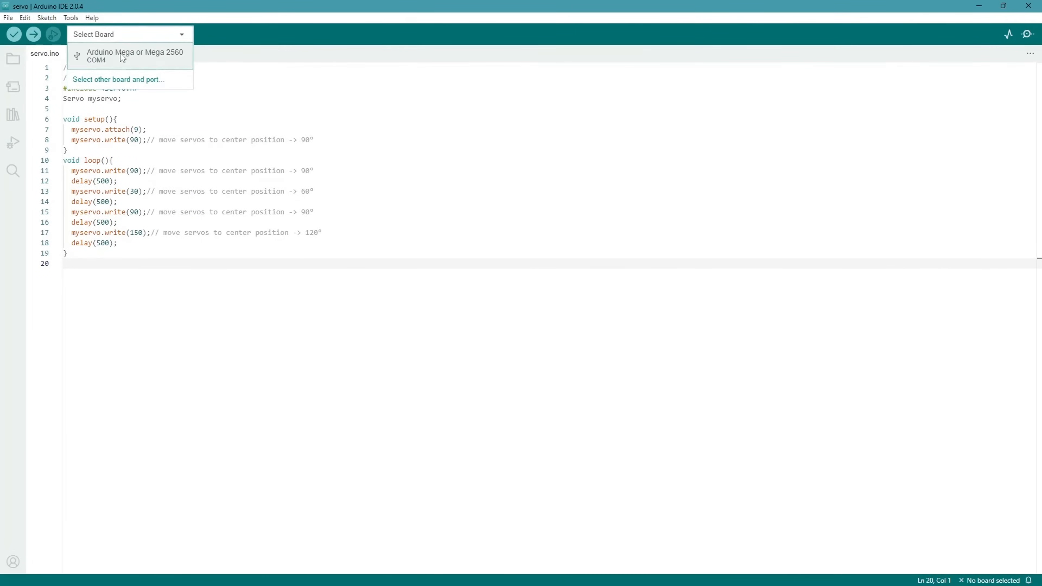